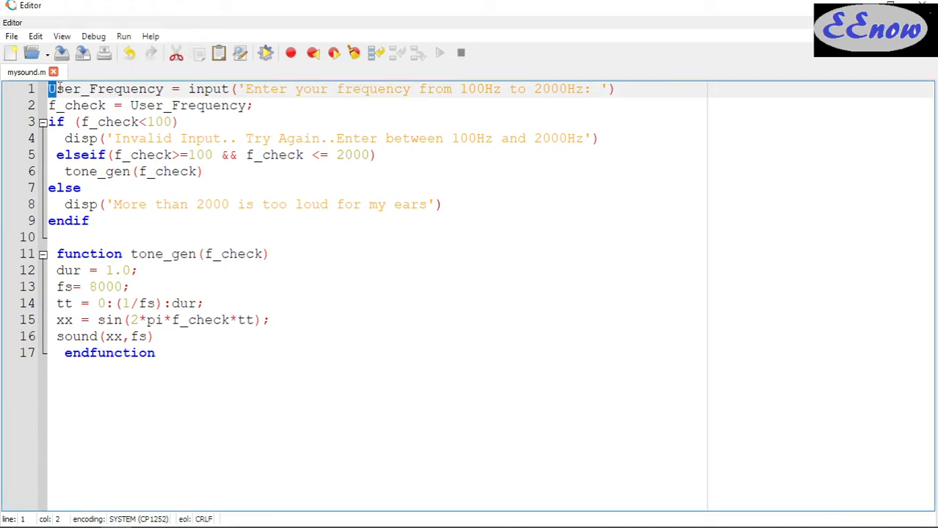
# Review mysound.m in the editor: the User_Frequency prompt, the range checks and the tone_gen call.
pyautogui.moveTo(49, 88); pyautogui.dragTo(180, 89)
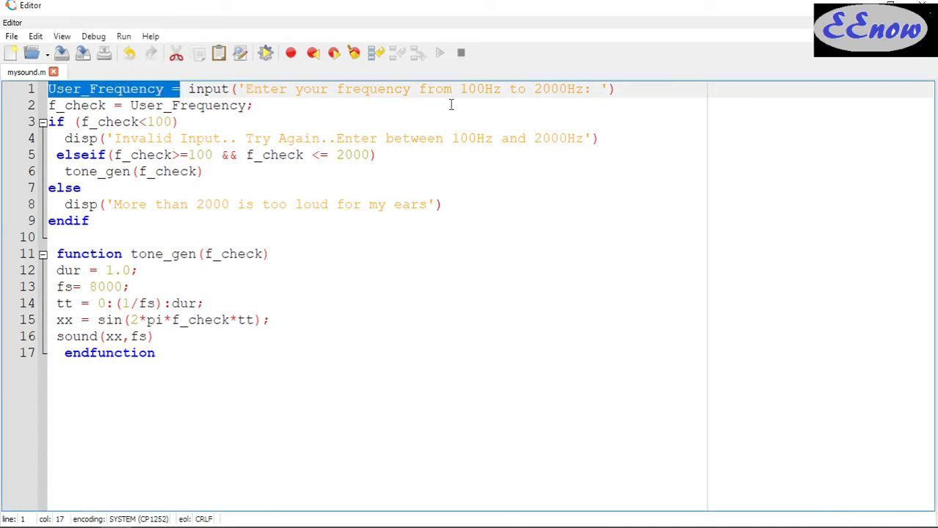
pyautogui.click(527, 89)
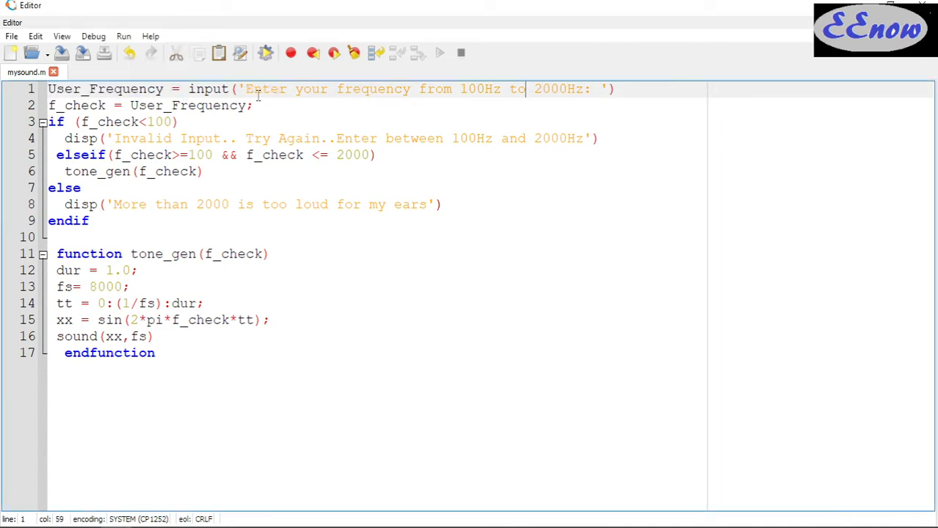
pyautogui.moveTo(245, 88); pyautogui.dragTo(337, 89)
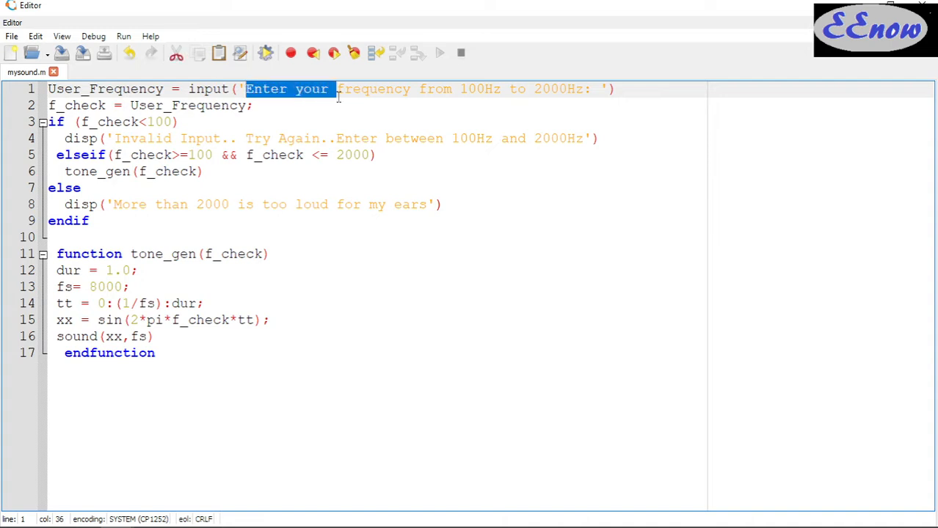
pyautogui.moveTo(336, 89); pyautogui.dragTo(576, 89)
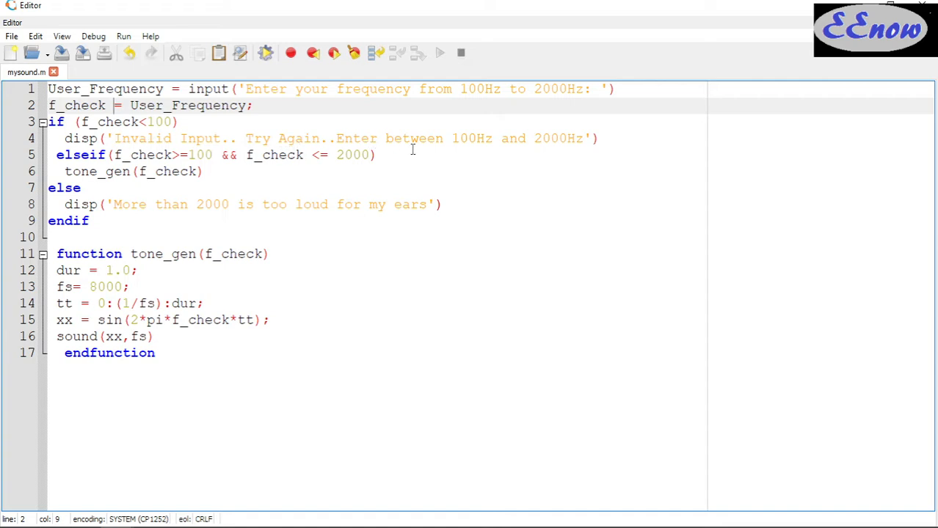
pyautogui.moveTo(563, 152)
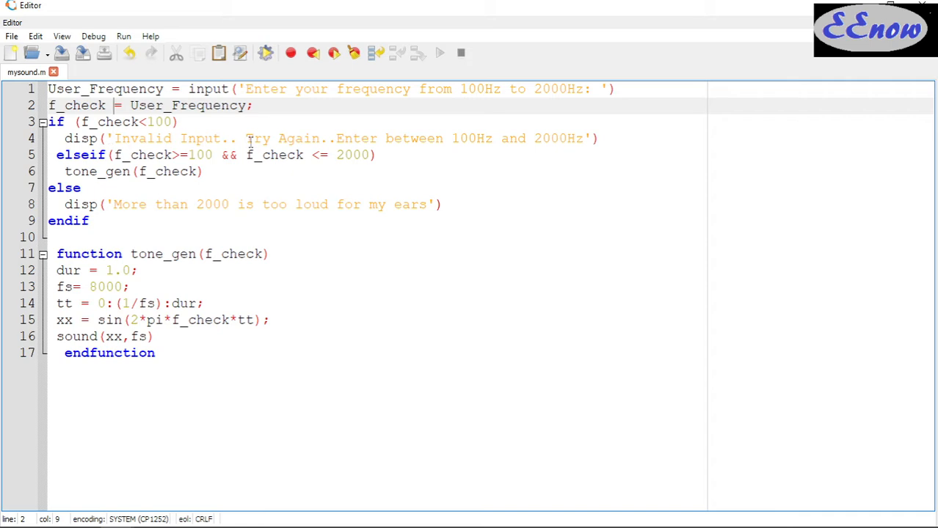
pyautogui.moveTo(256, 138)
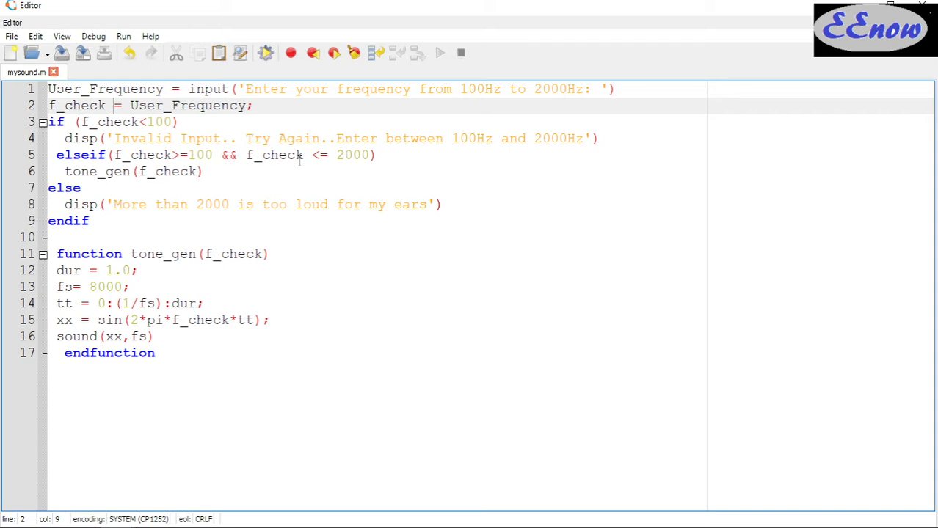
pyautogui.moveTo(365, 156)
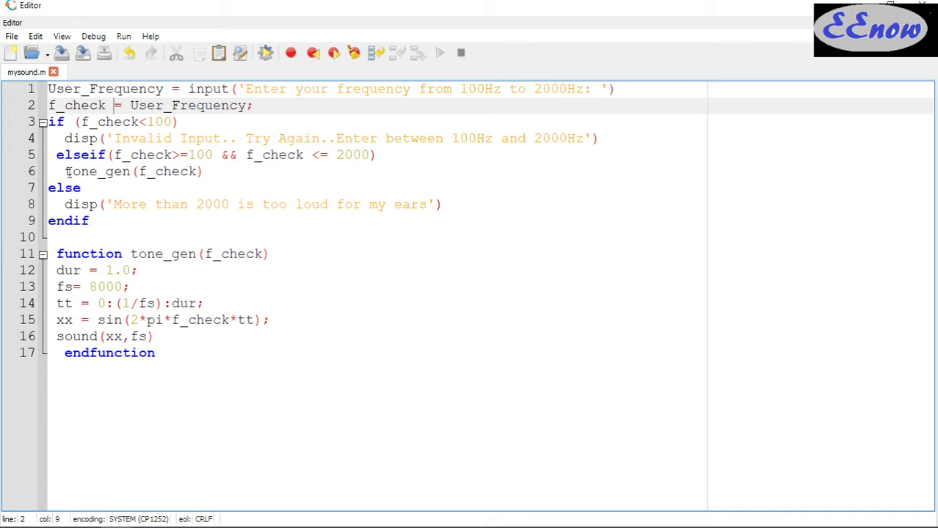
pyautogui.moveTo(65, 171); pyautogui.dragTo(81, 188)
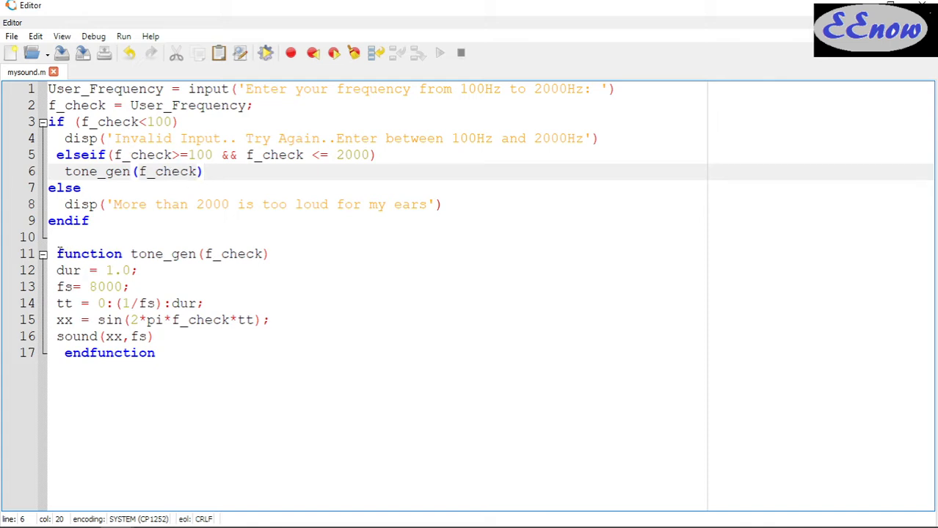
pyautogui.click(51, 236)
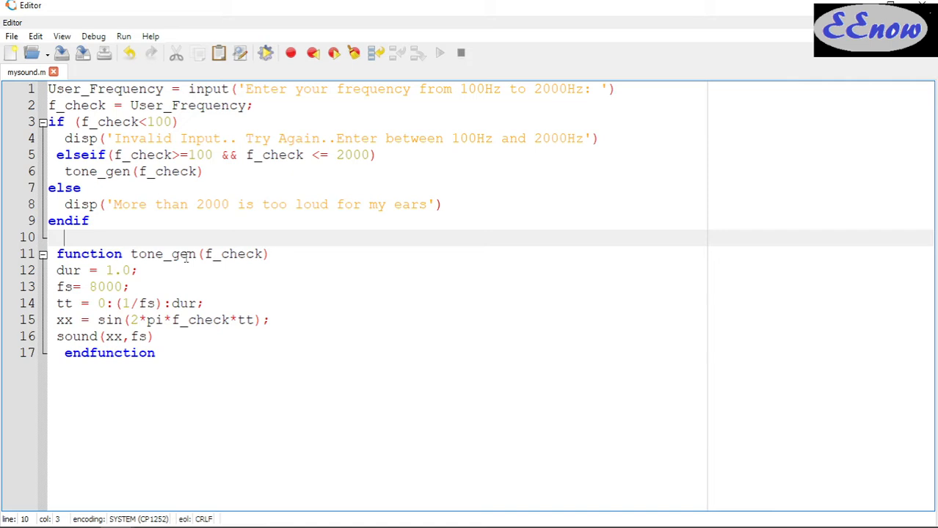
pyautogui.click(197, 254)
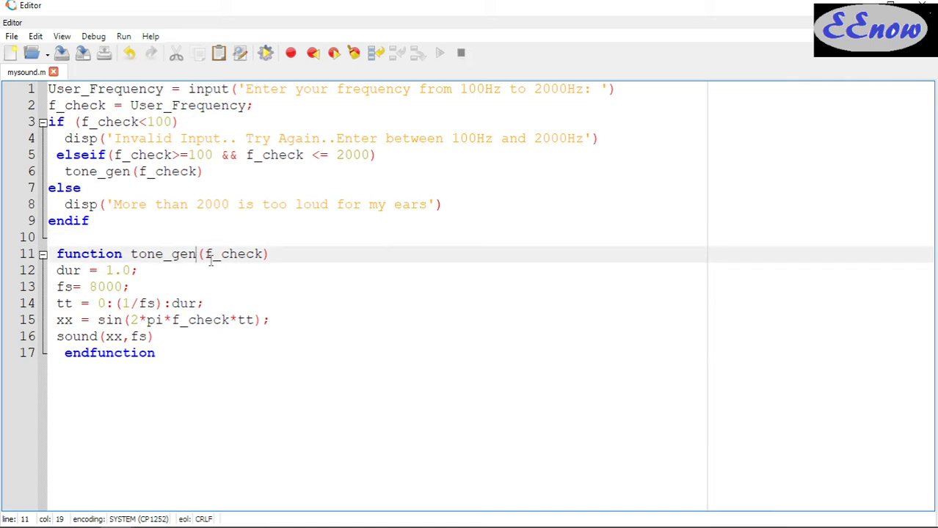
pyautogui.moveTo(76, 287)
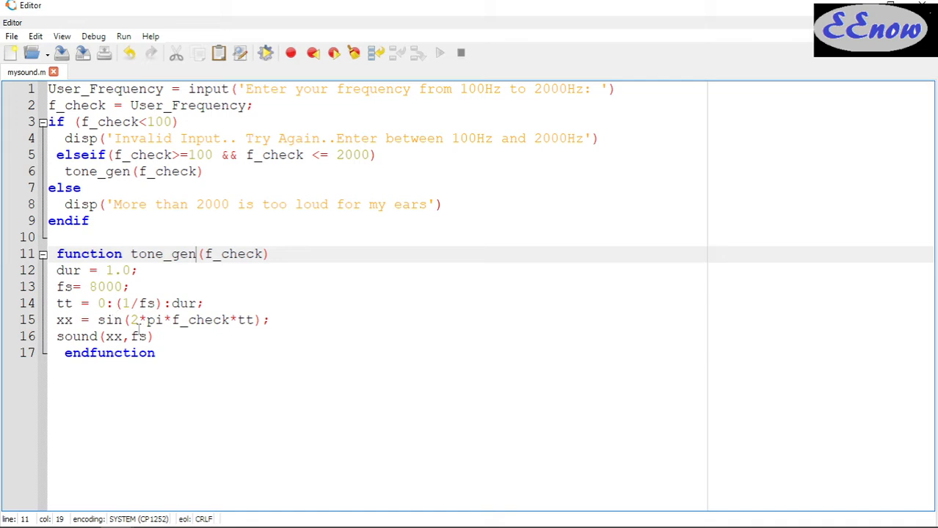
pyautogui.moveTo(226, 322)
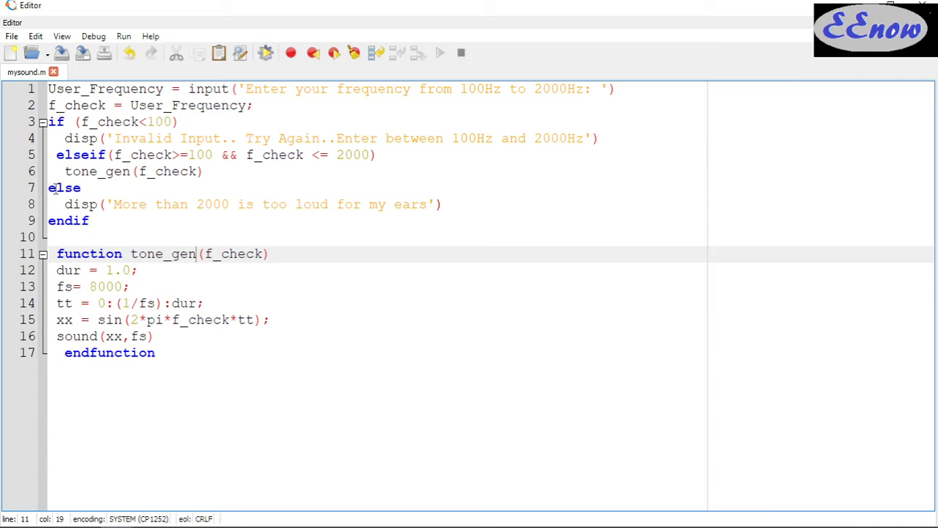
pyautogui.moveTo(352, 167)
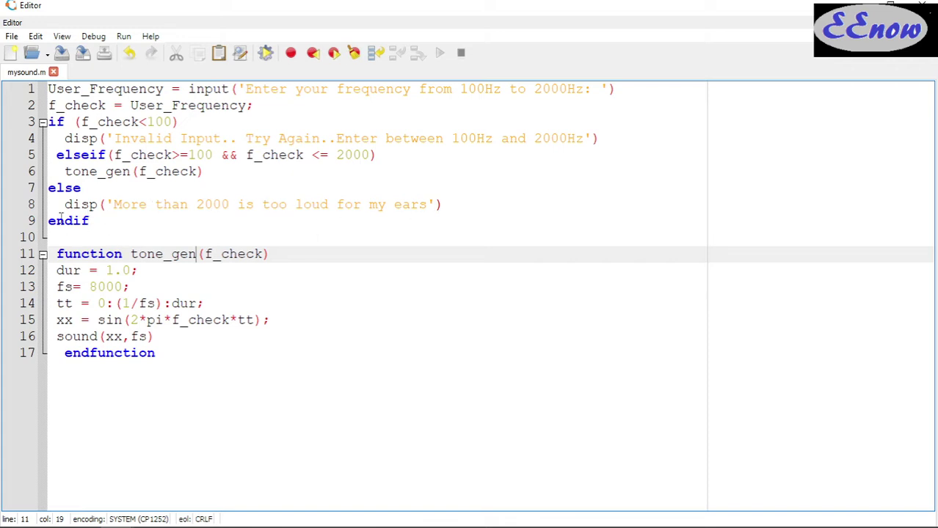
pyautogui.moveTo(265, 52)
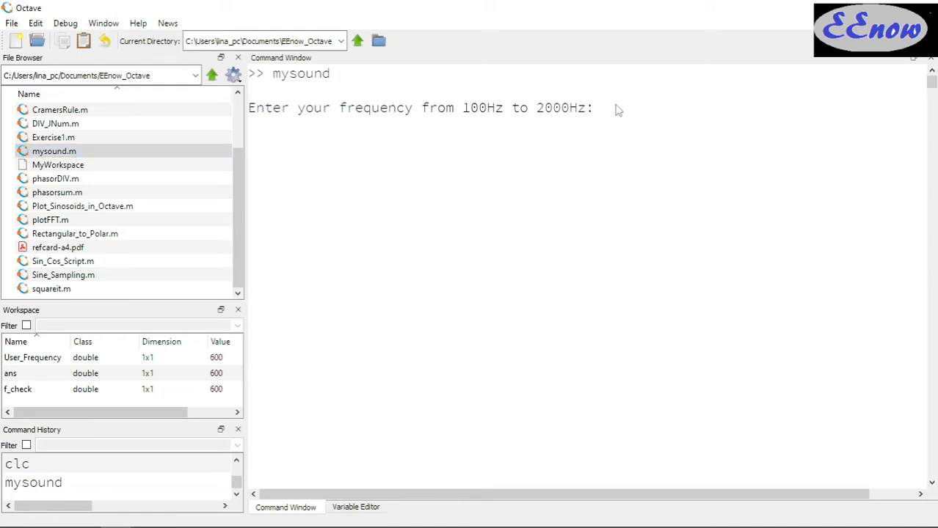
# Enter 50 (rejected as invalid), then rerun mysound with 3000 (too-loud message).
pyautogui.write('50')
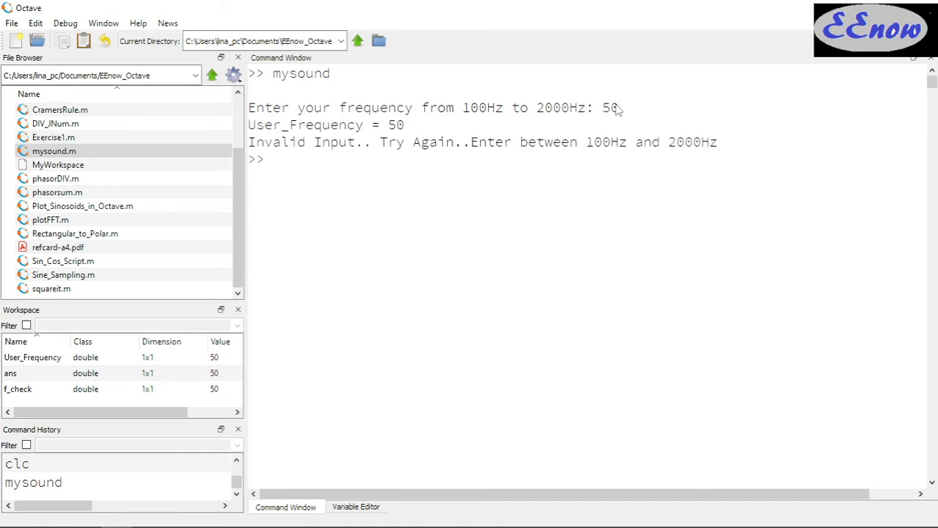
pyautogui.moveTo(598, 176)
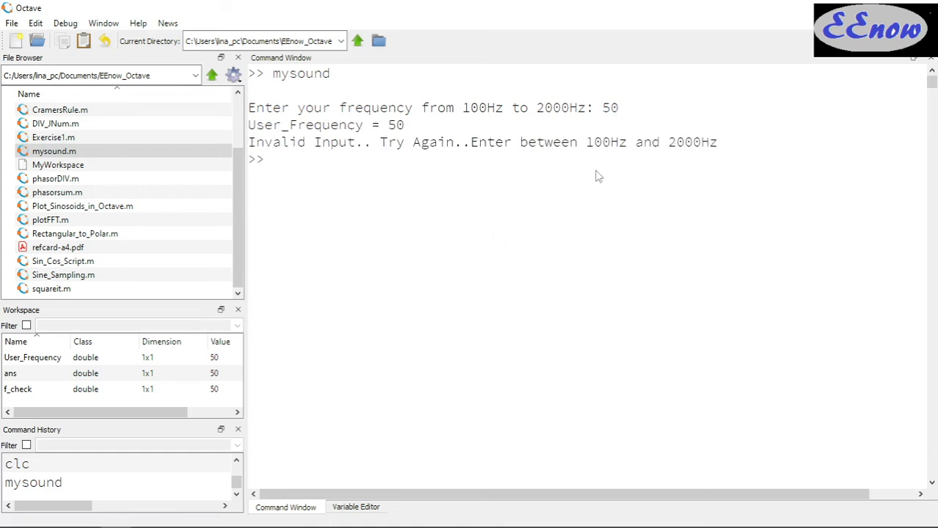
pyautogui.moveTo(677, 156)
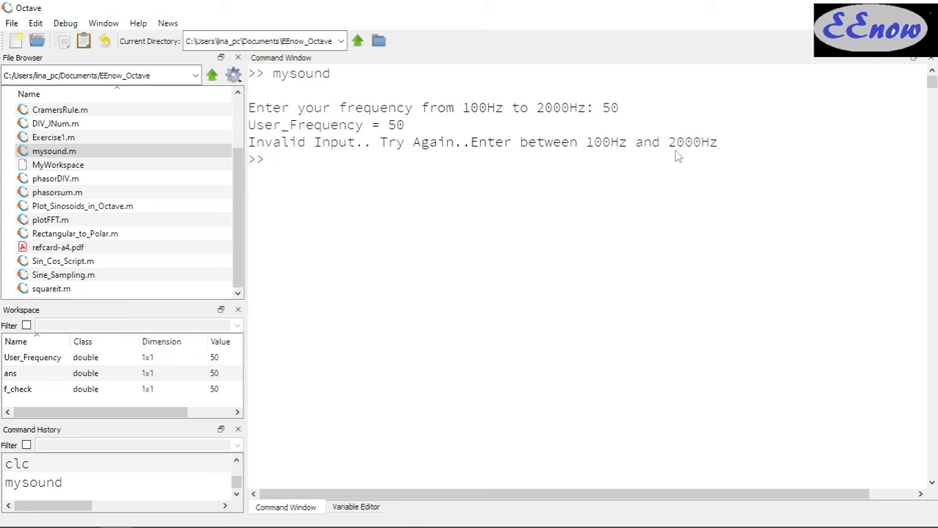
pyautogui.write('mysound')
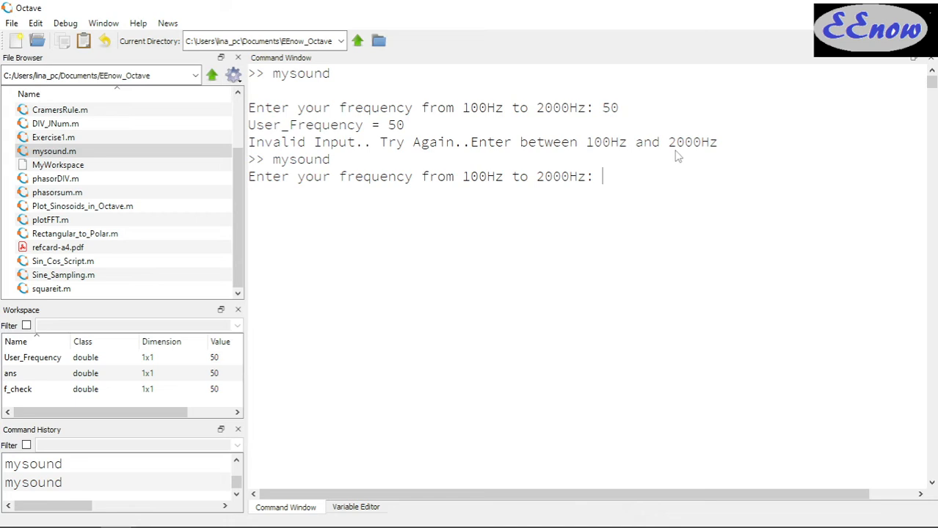
pyautogui.write('3')
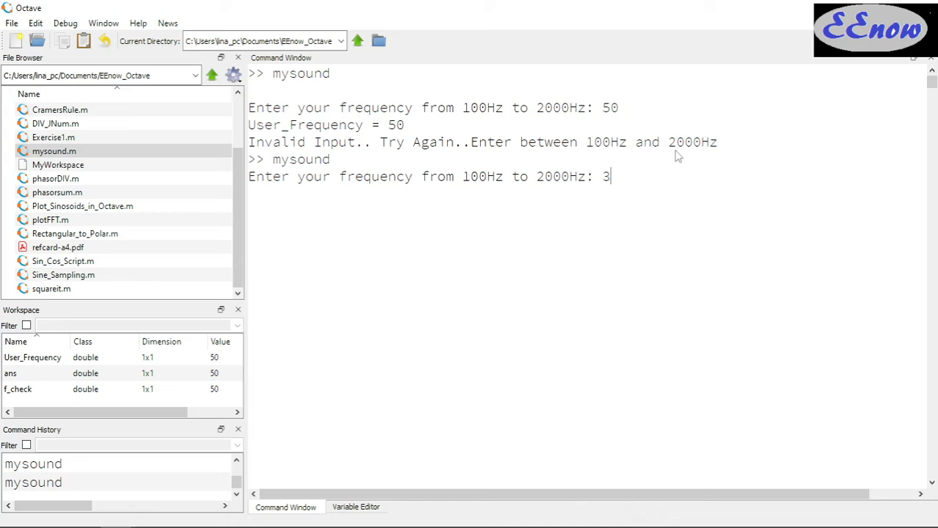
pyautogui.write('000')
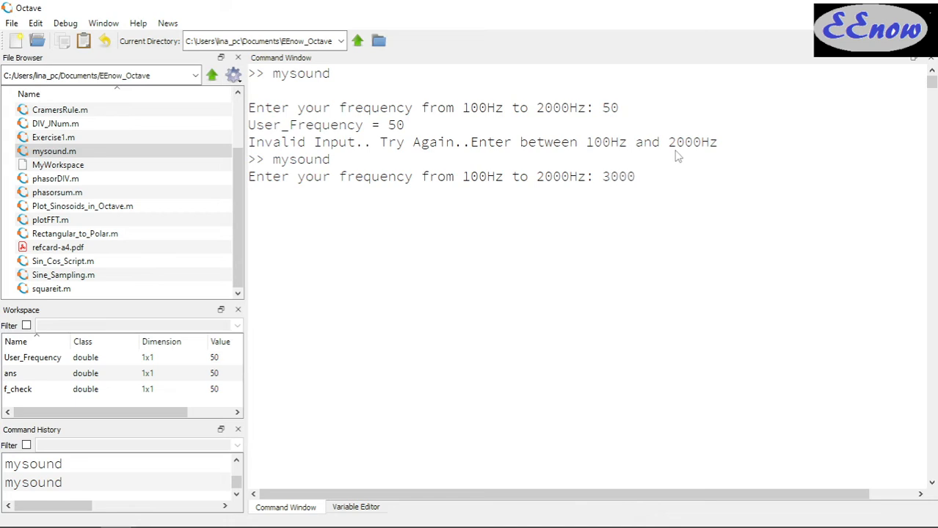
pyautogui.press('enter')
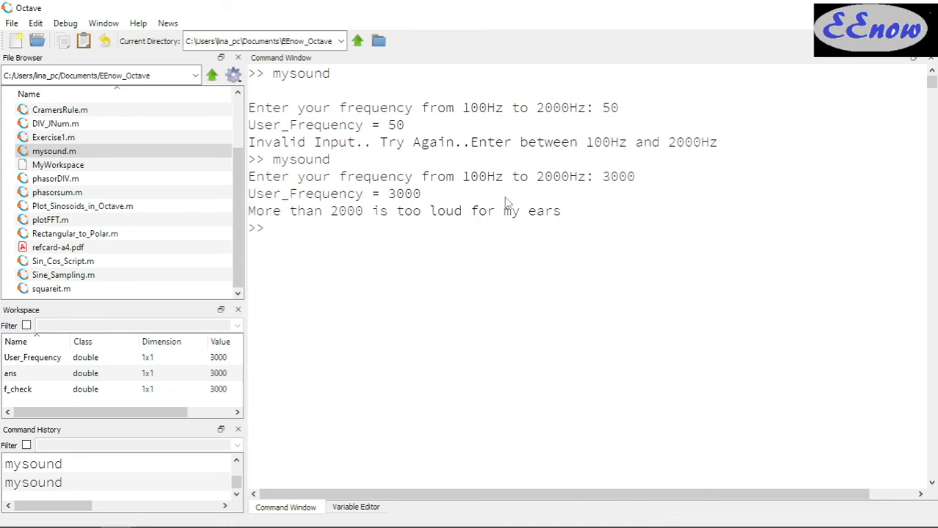
pyautogui.moveTo(389, 220)
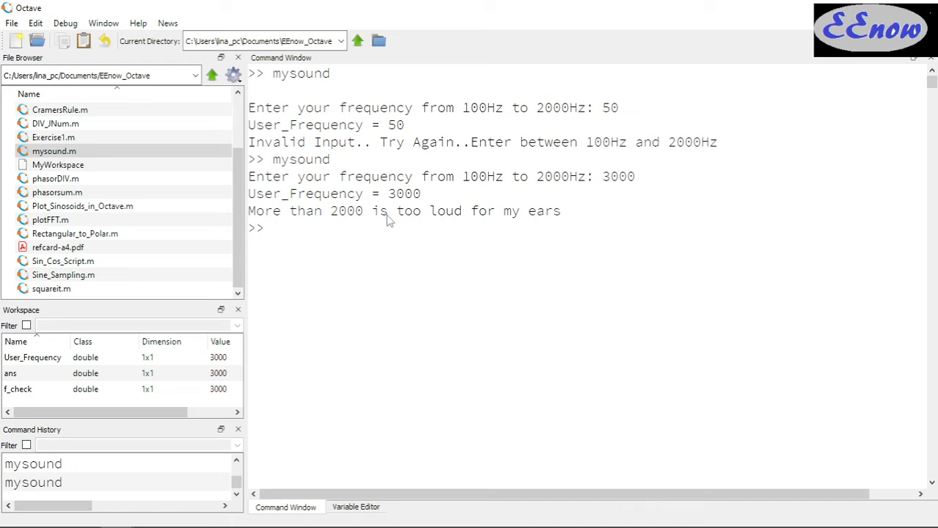
pyautogui.moveTo(526, 242)
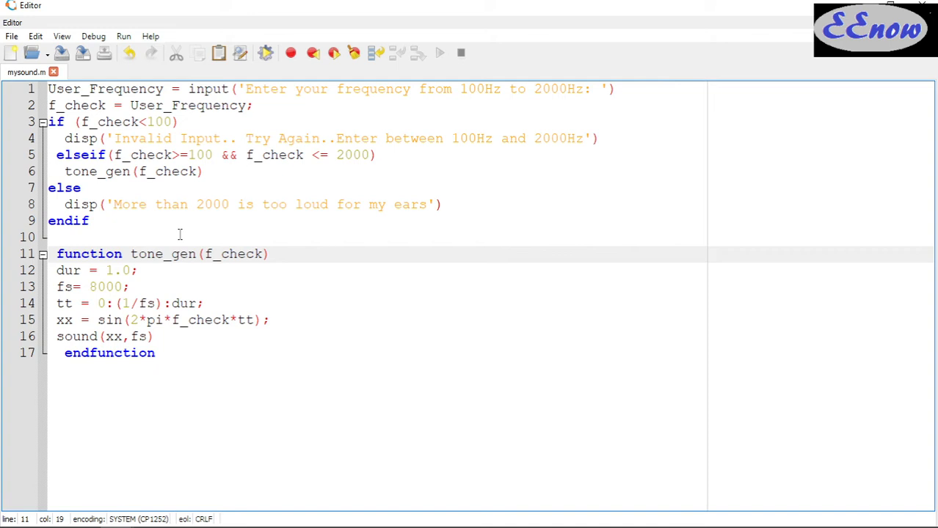
# Add 'Hz' after 2000 in the line 8 too-loud message and save mysound.m.
pyautogui.click(308, 204)
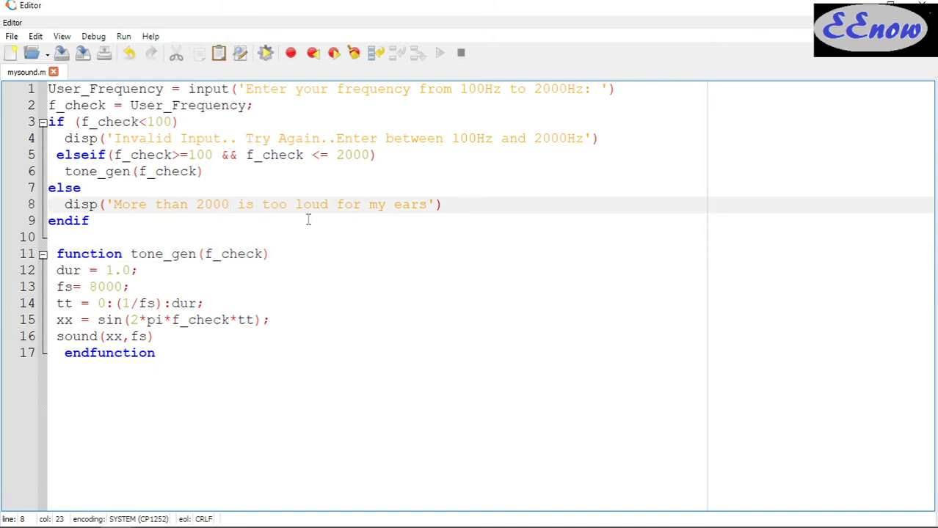
pyautogui.write('Hz')
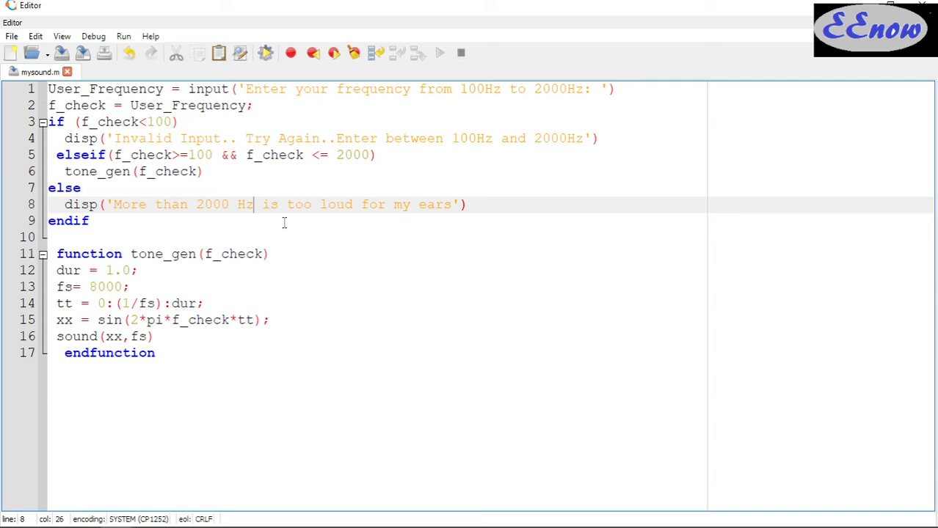
pyautogui.click(10, 36)
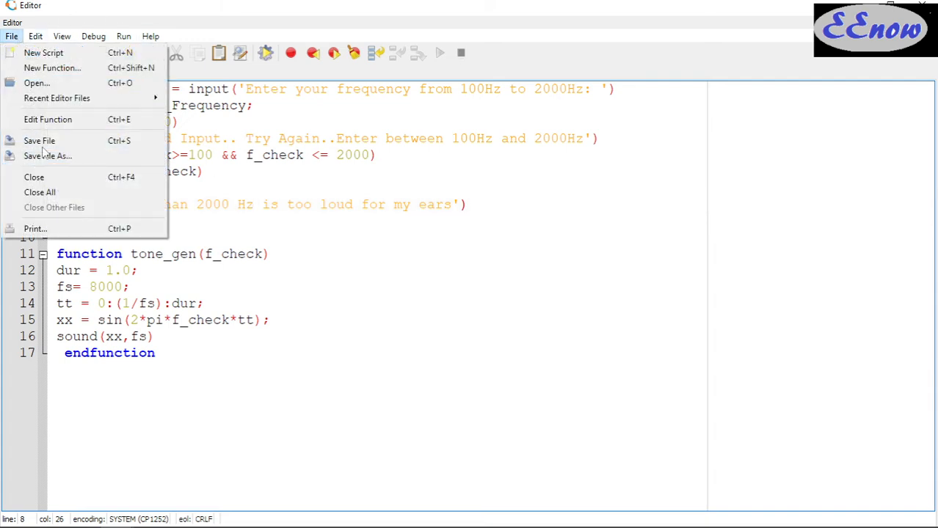
pyautogui.click(39, 140)
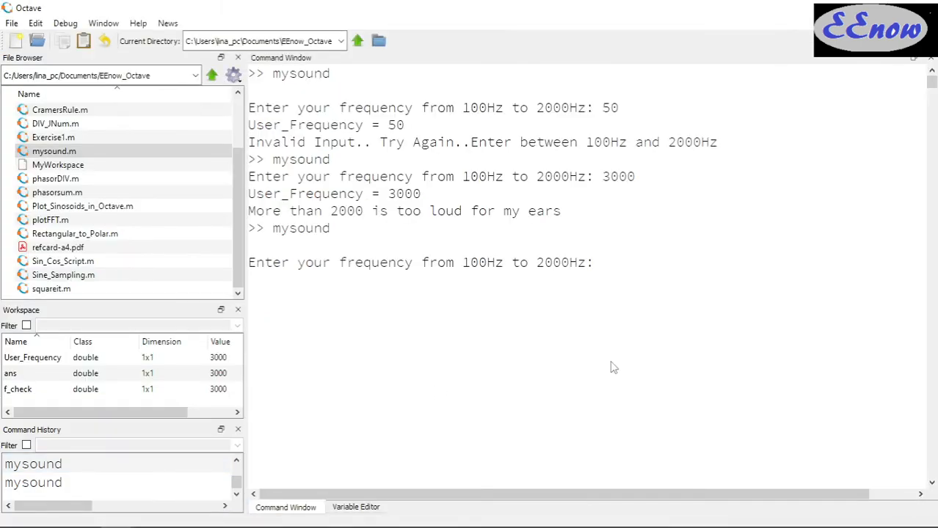
# Enter 3000 to see the new 'Hz' too-loud message, then rerun mysound with 1000 accepted.
pyautogui.write('3000')
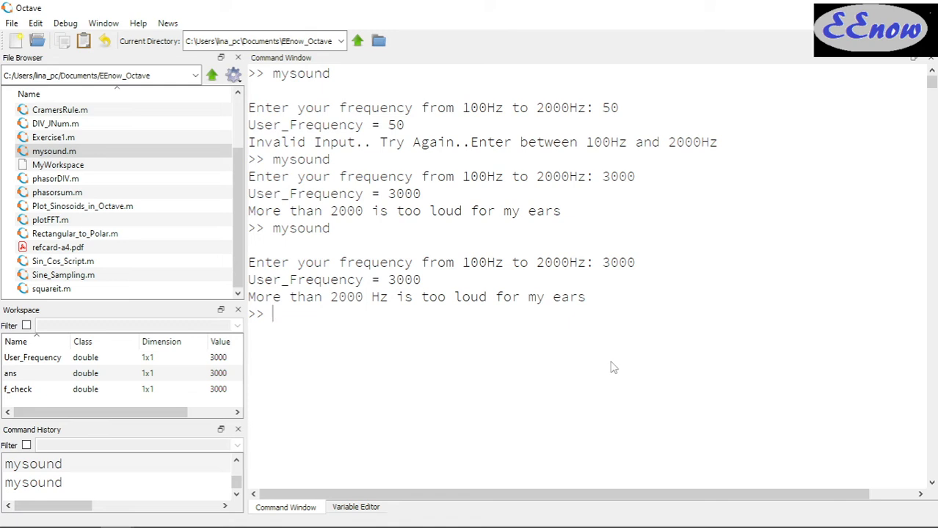
pyautogui.write('mysound')
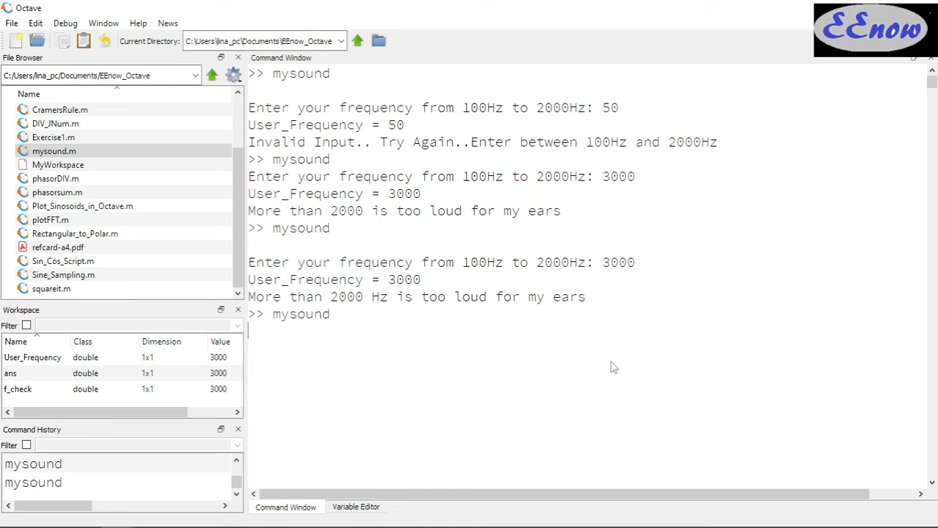
pyautogui.press('Return')
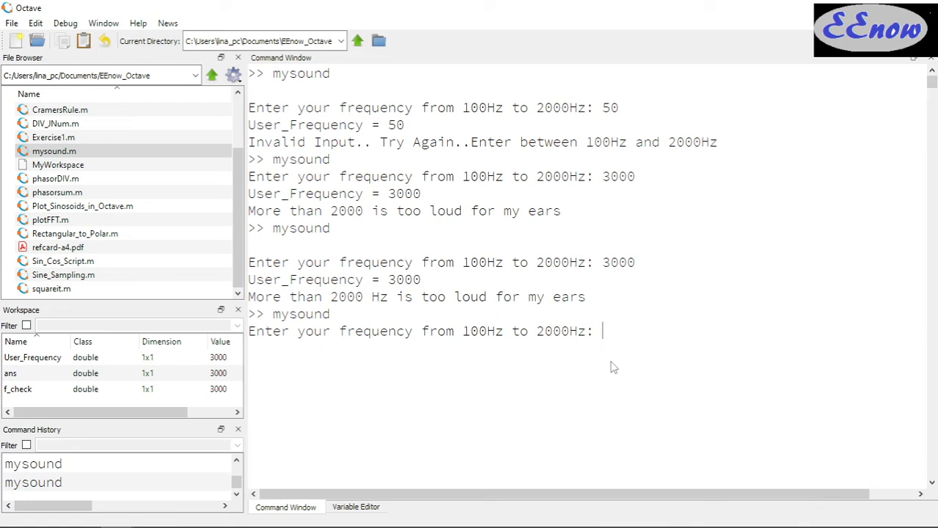
pyautogui.write('1000')
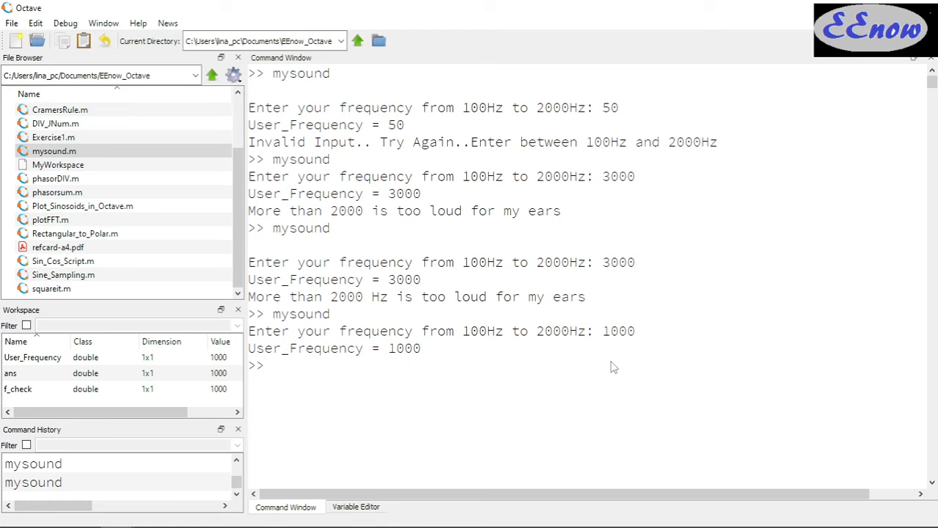
pyautogui.moveTo(554, 386)
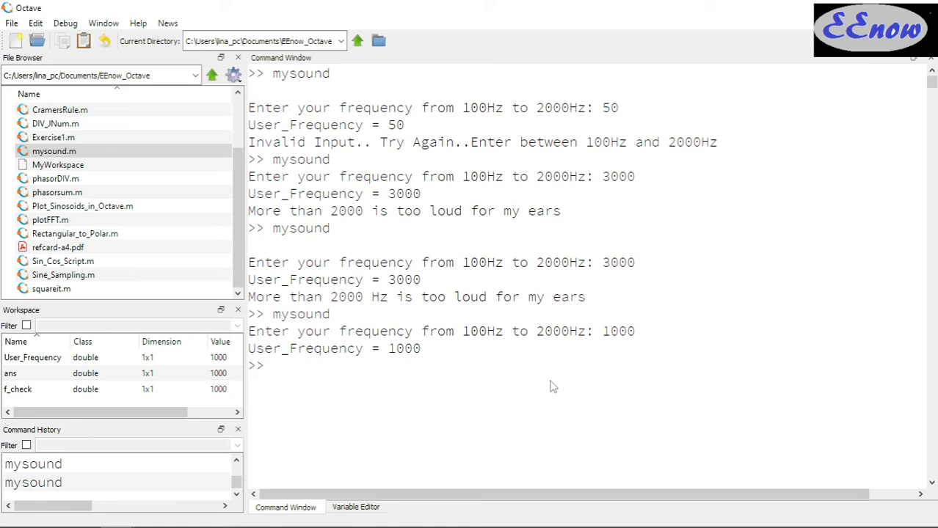
pyautogui.moveTo(304, 372)
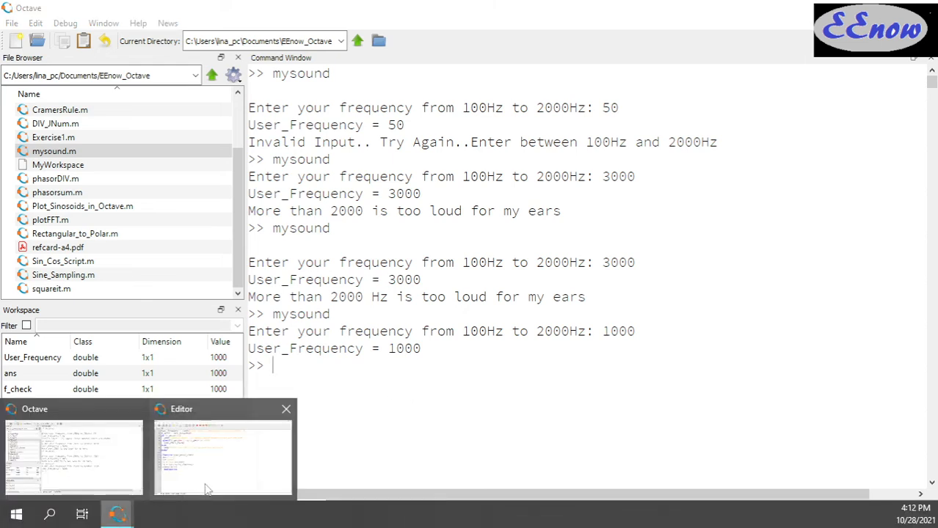
# Run mysound with 1000 accepted again, then start another run and enter 50.
pyautogui.click(223, 455)
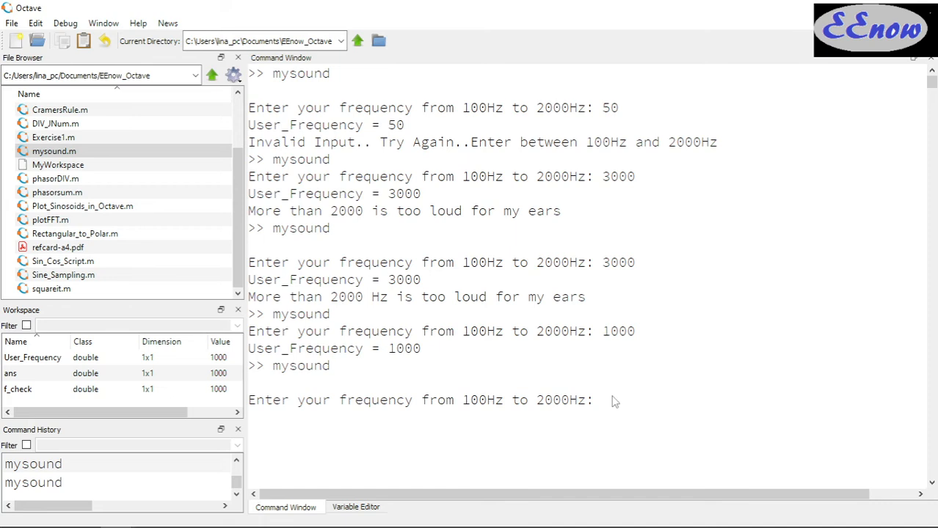
pyautogui.moveTo(623, 414)
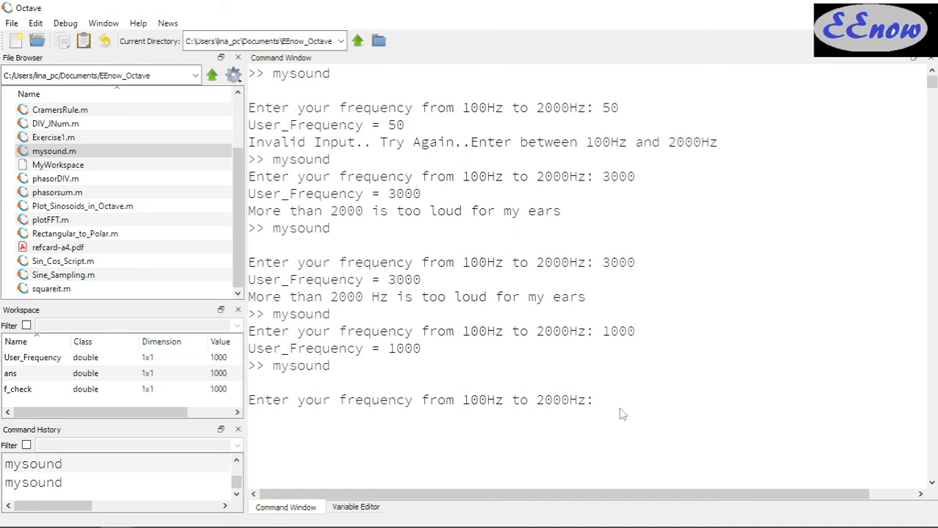
pyautogui.write('1000')
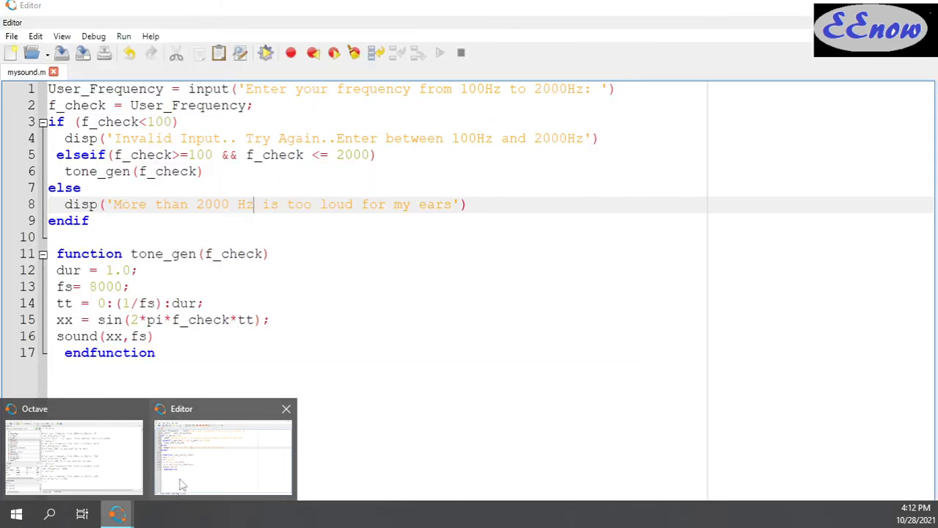
pyautogui.click(73, 455)
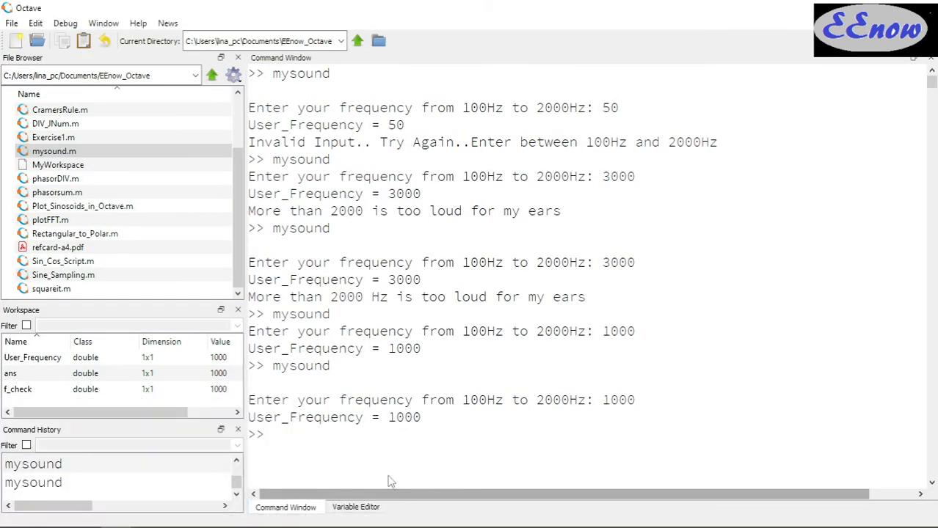
pyautogui.moveTo(348, 453)
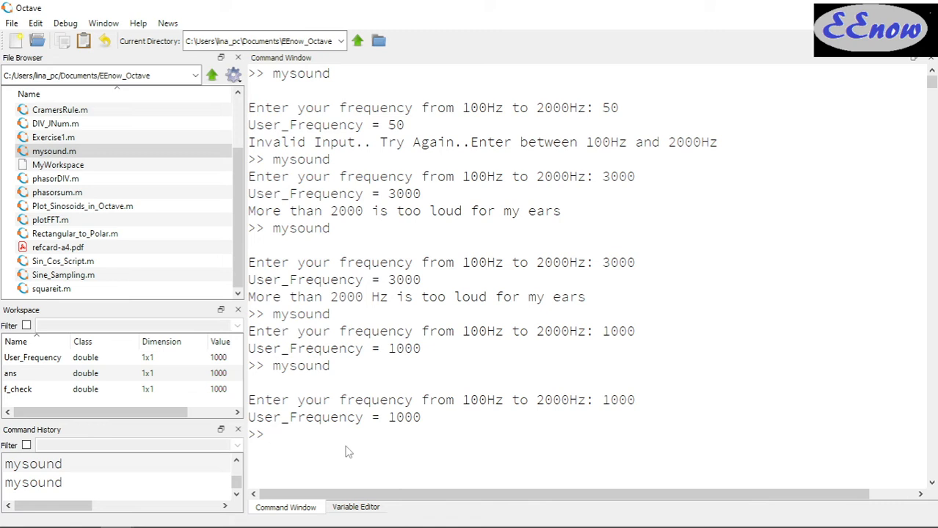
pyautogui.write('mysound')
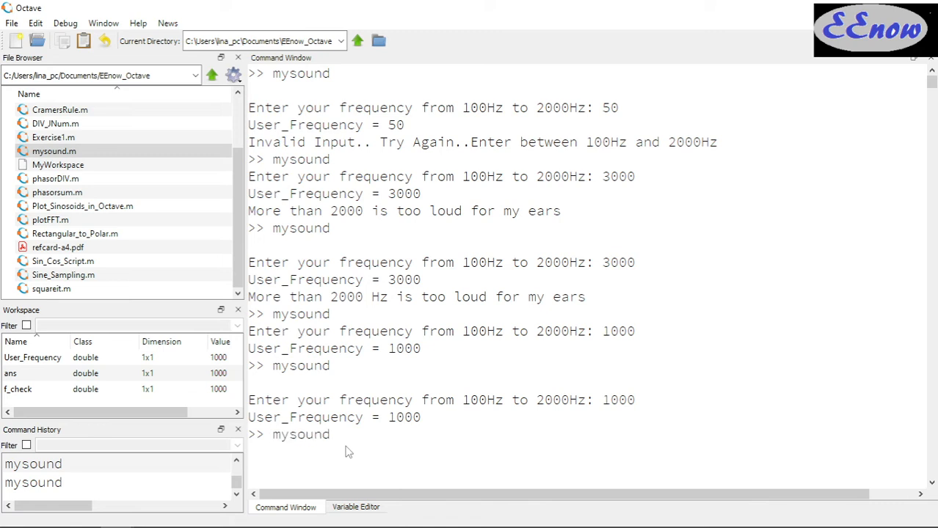
pyautogui.write('50')
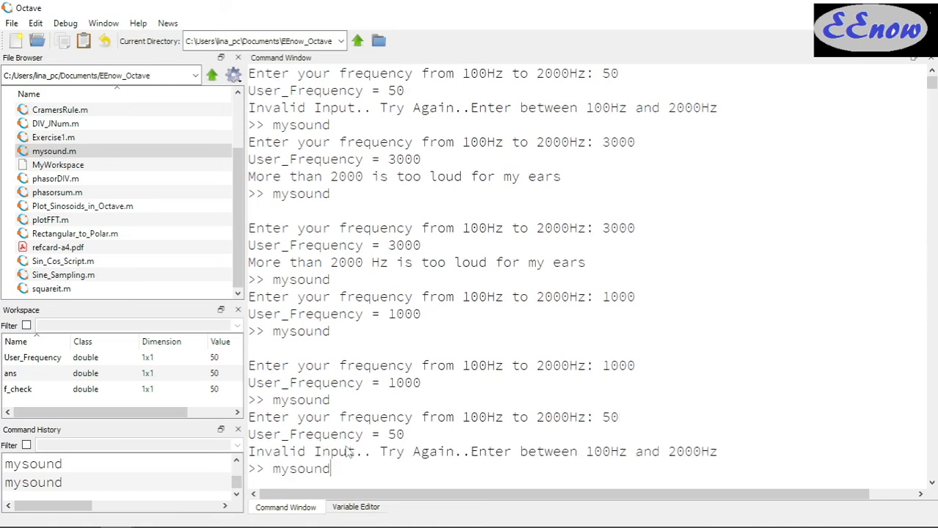
# Rerun mysound with 3000 (too loud) and then 150 (accepted).
pyautogui.press('Return')
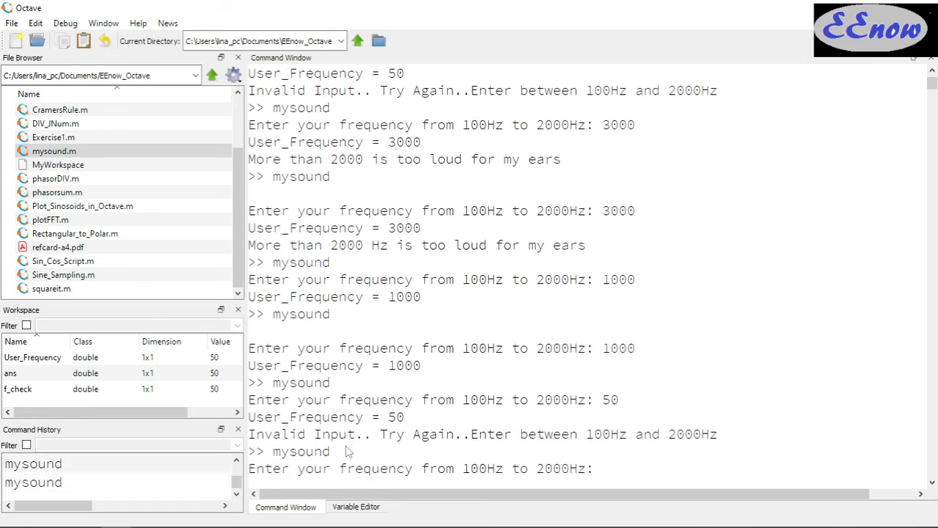
pyautogui.write('3000')
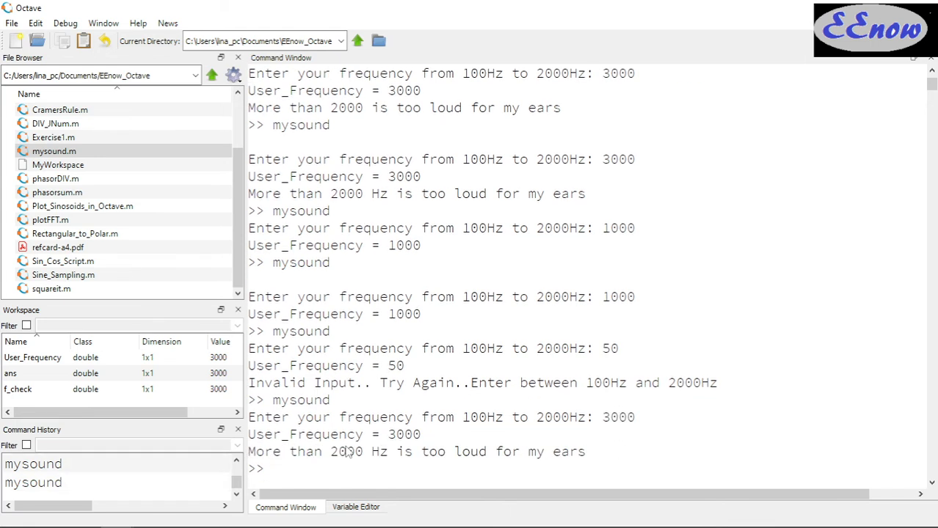
pyautogui.press('Return')
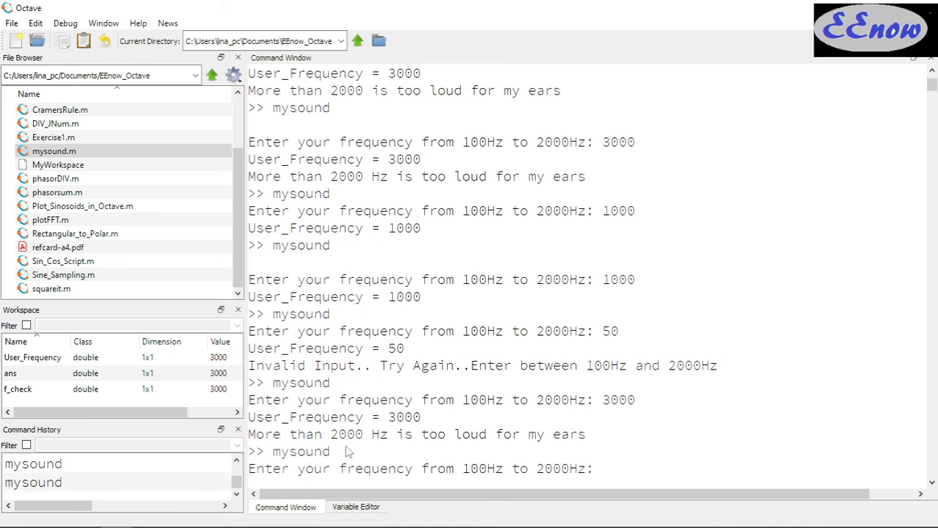
pyautogui.write('150')
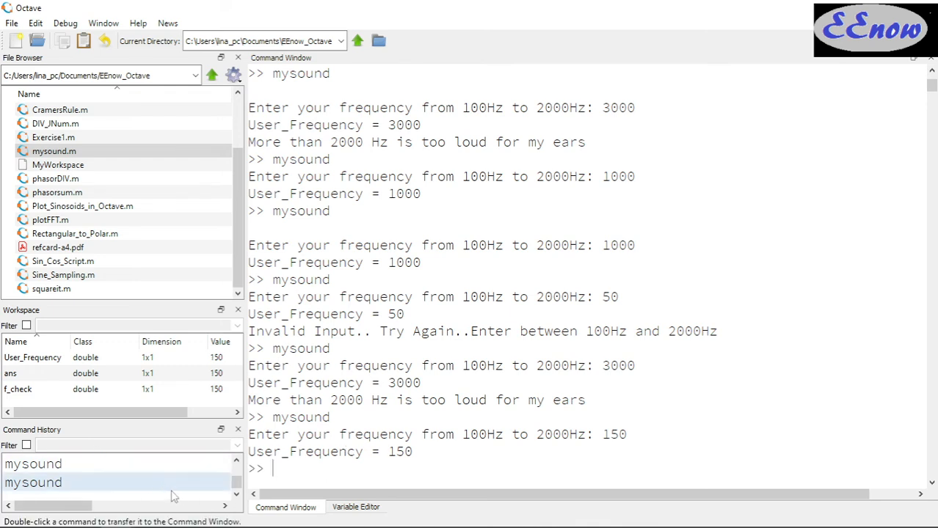
pyautogui.moveTo(301, 473)
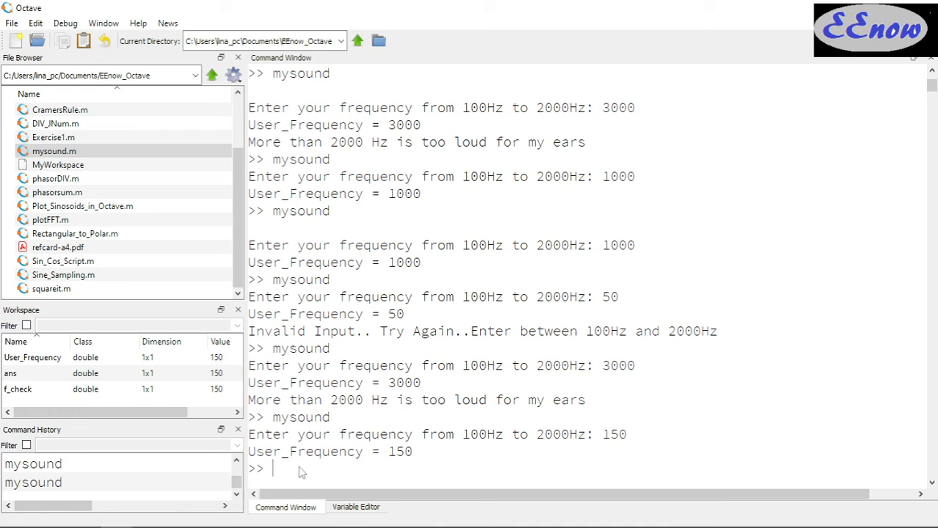
# Run mysound several more times with further test frequencies including 1000.
pyautogui.write('mysound')
pyautogui.write('1000')
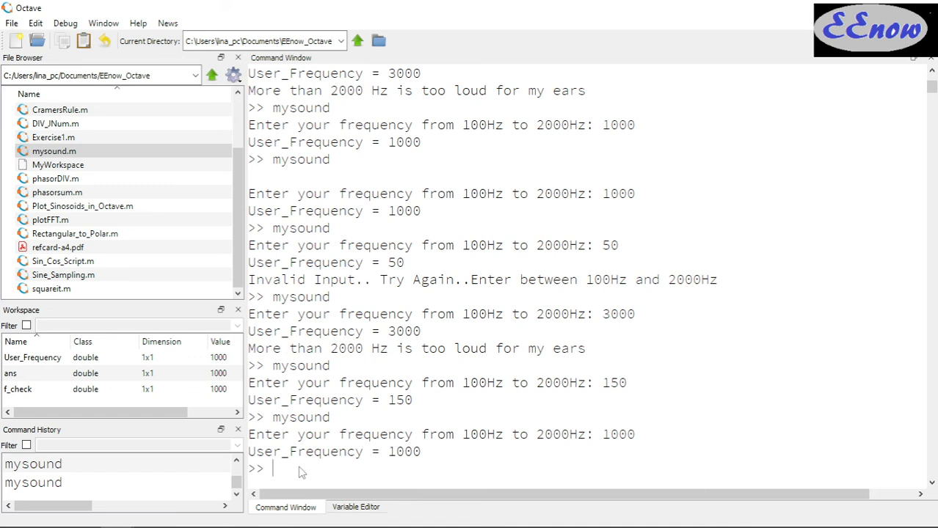
pyautogui.write('mysound')
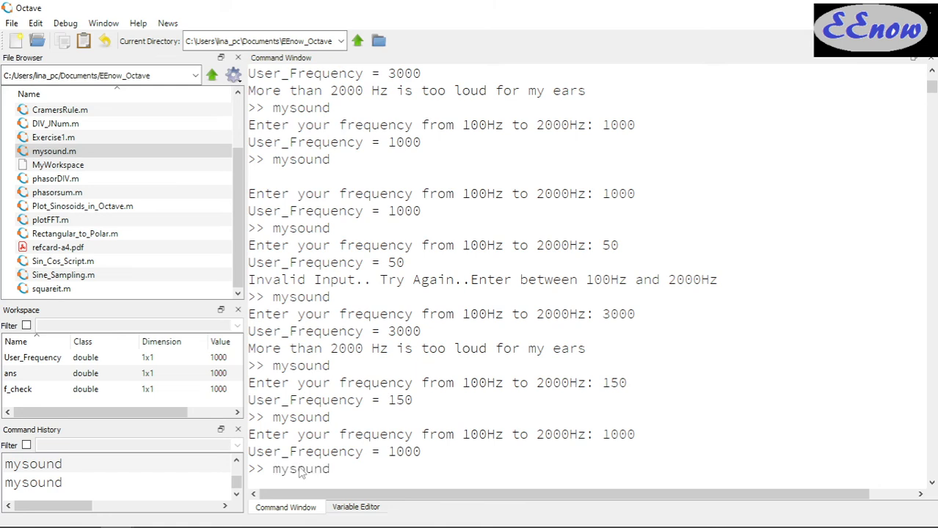
pyautogui.write('150')
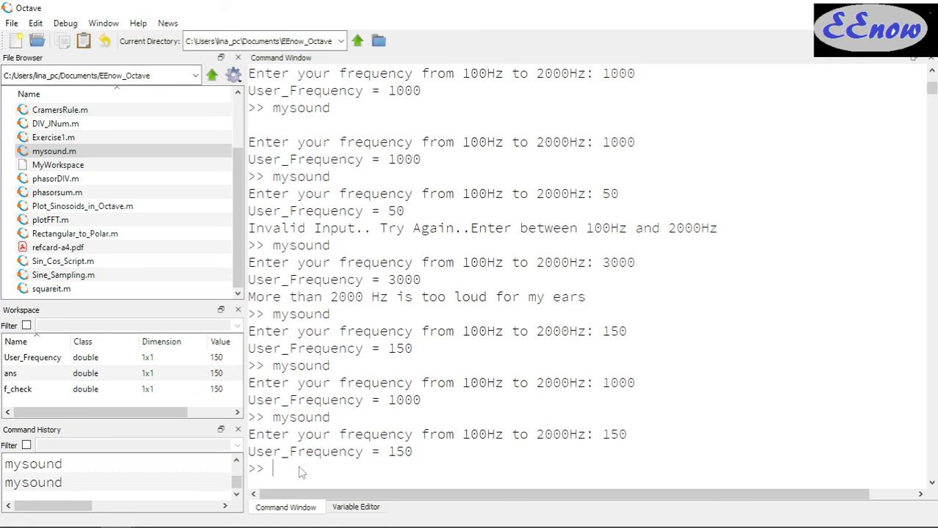
pyautogui.write('mysound')
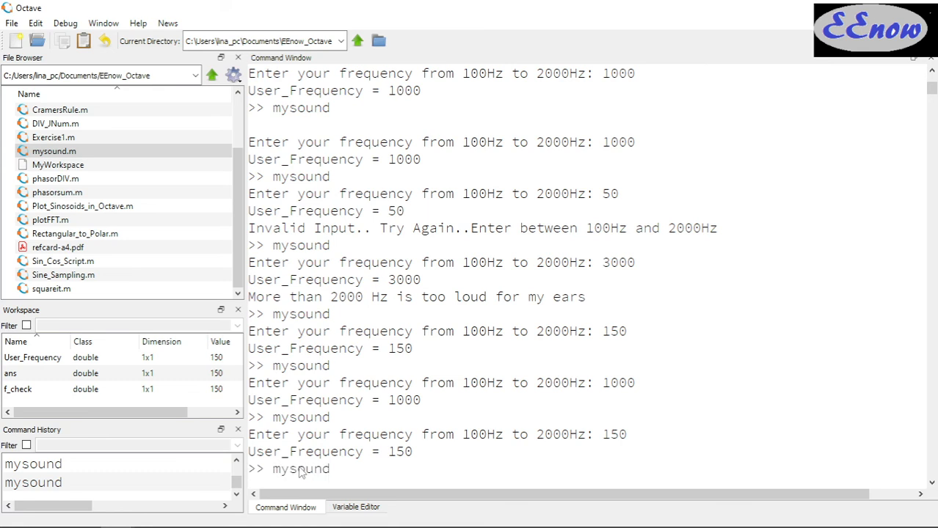
pyautogui.write('55')
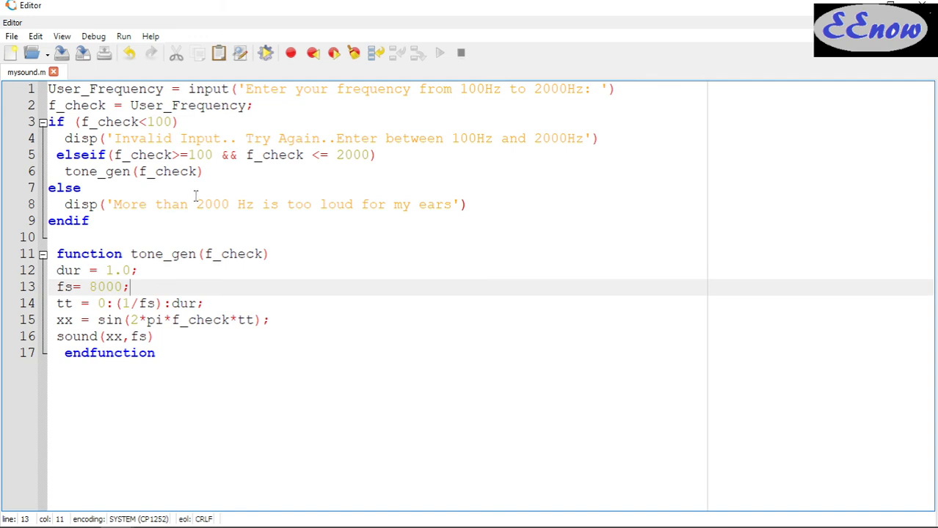
pyautogui.moveTo(274, 416)
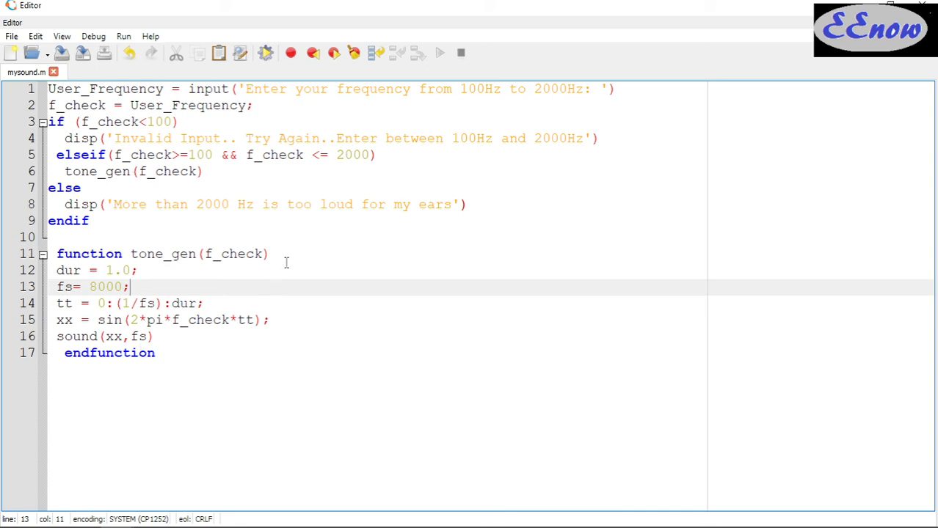
pyautogui.moveTo(295, 255)
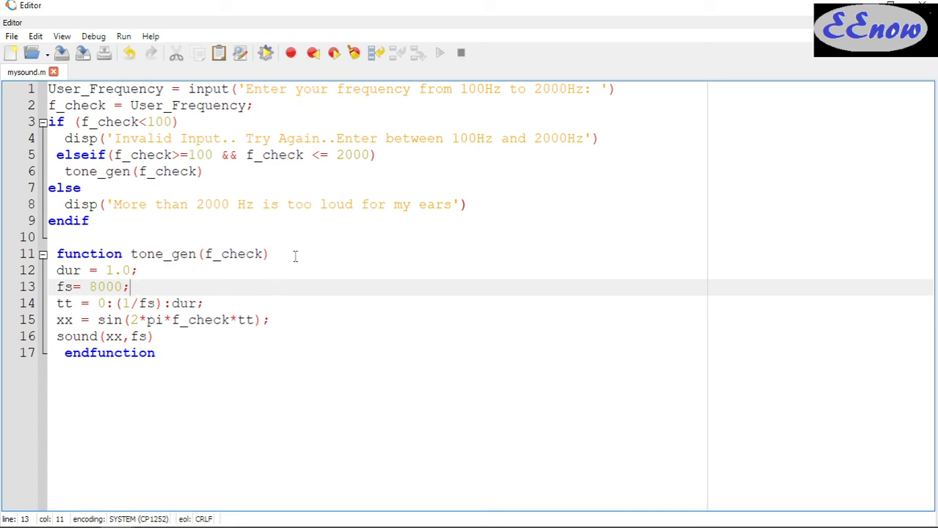